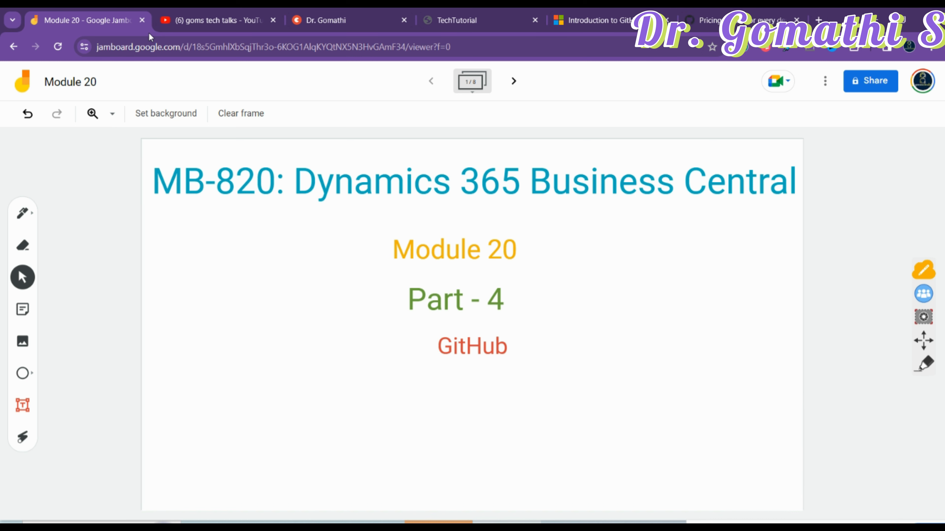
# Step: Switch from the Jamboard to the goms tech talks YouTube channel page
pyautogui.click(215, 20)
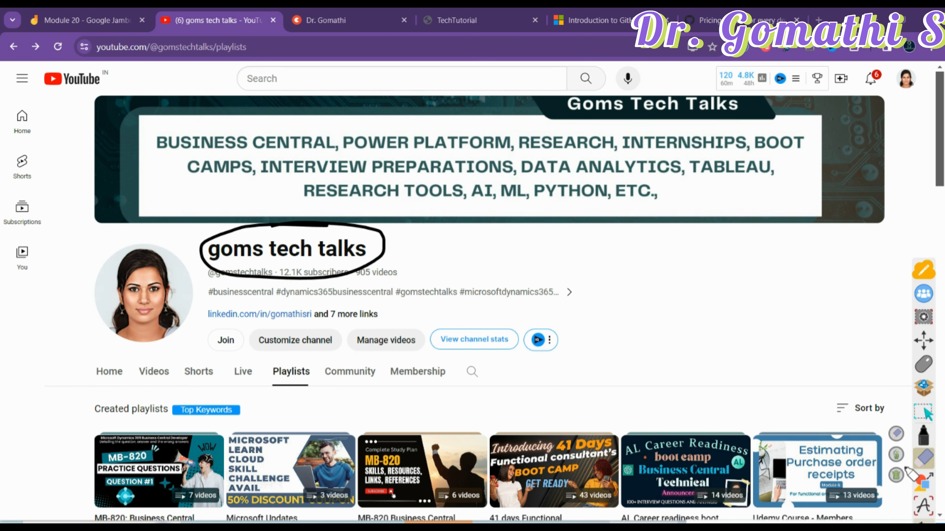
# Step: Scroll the channel's playlists down to the Tableau, Python Tutorial and Skill-up collections
pyautogui.scroll(-3)
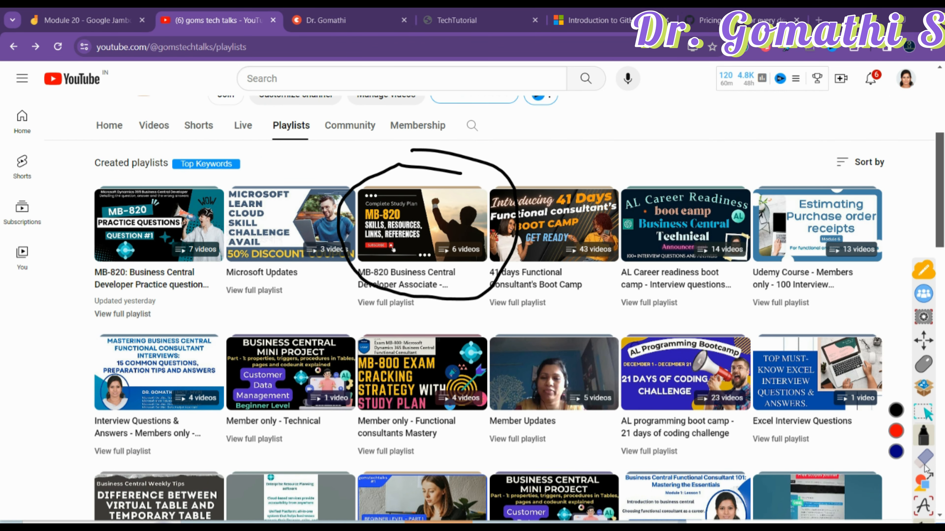
pyautogui.click(924, 459)
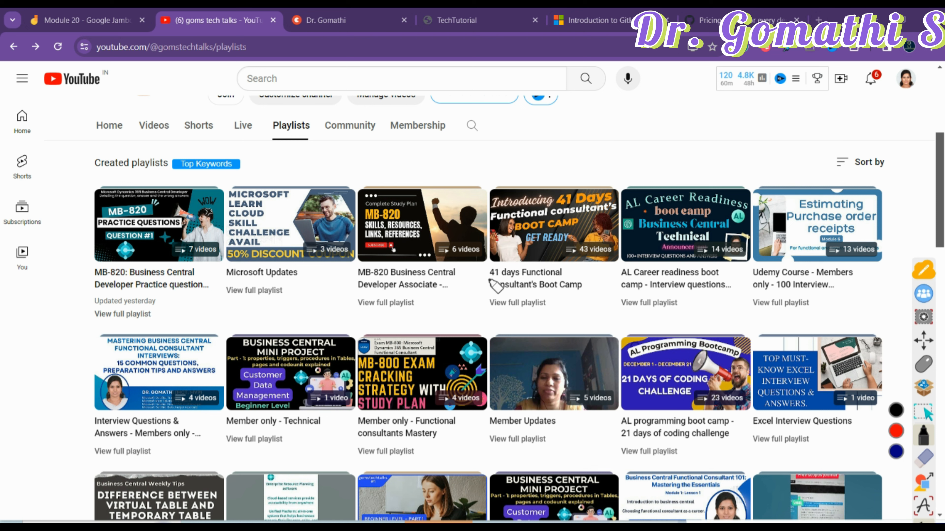
pyautogui.moveTo(583, 156)
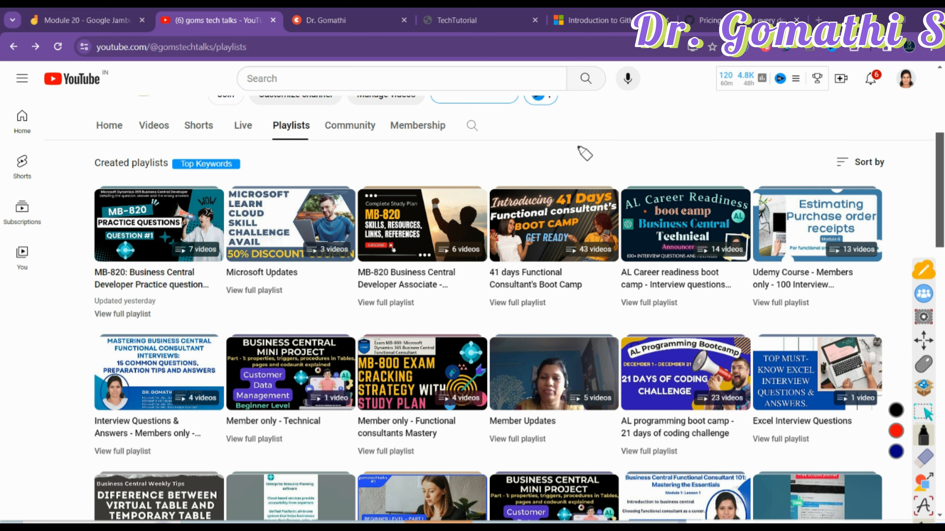
pyautogui.moveTo(148, 172)
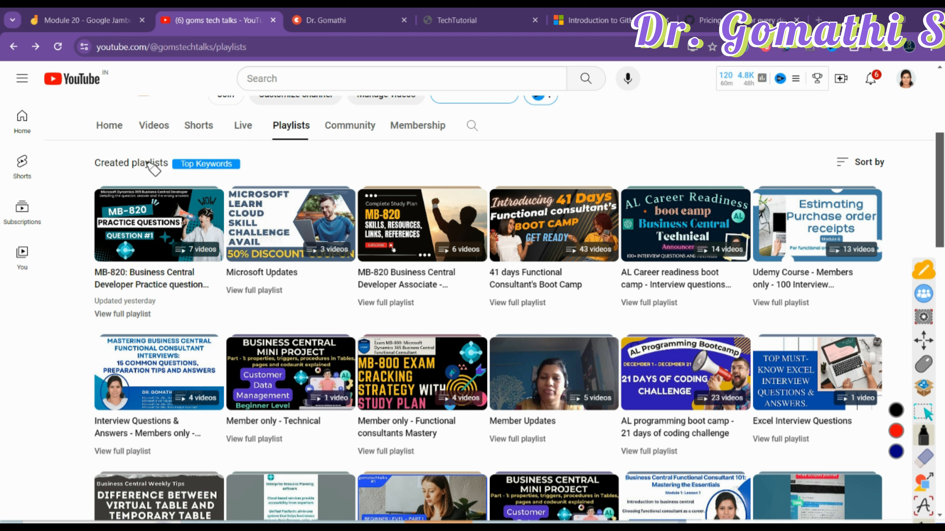
pyautogui.scroll(-3)
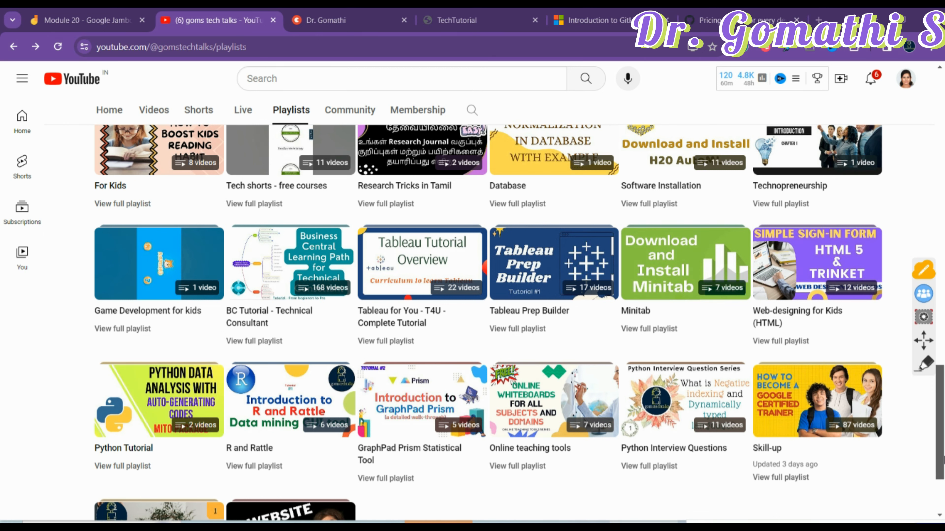
pyautogui.moveTo(893, 340)
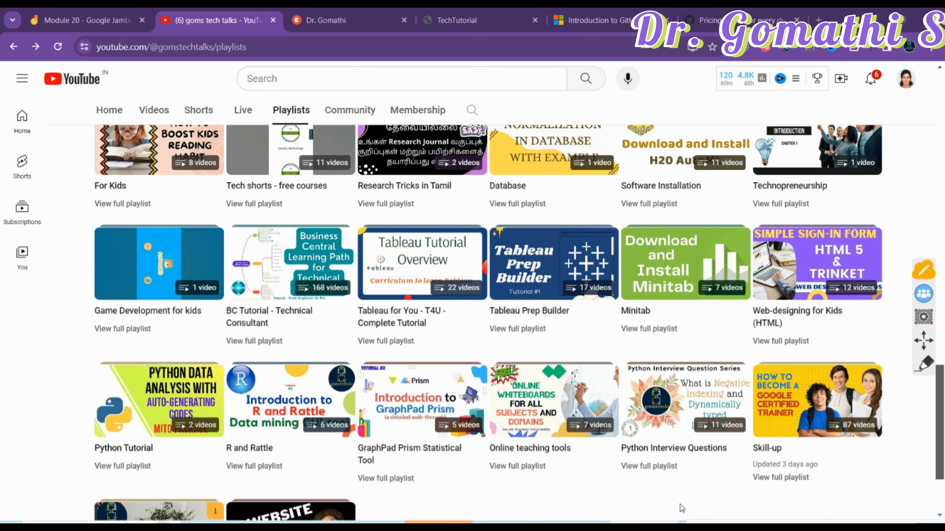
# Step: Return to the Module 20 Jamboard's GitHub title frame
pyautogui.click(81, 20)
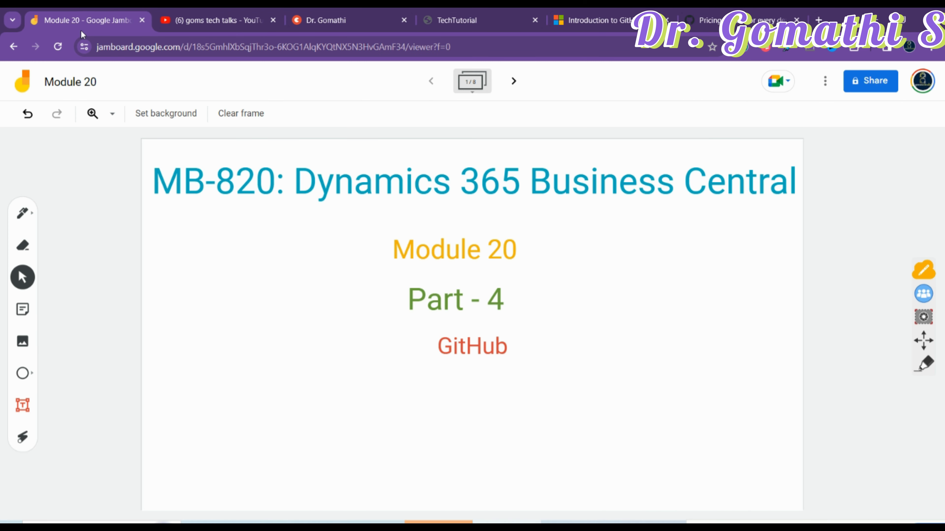
pyautogui.moveTo(719, 421)
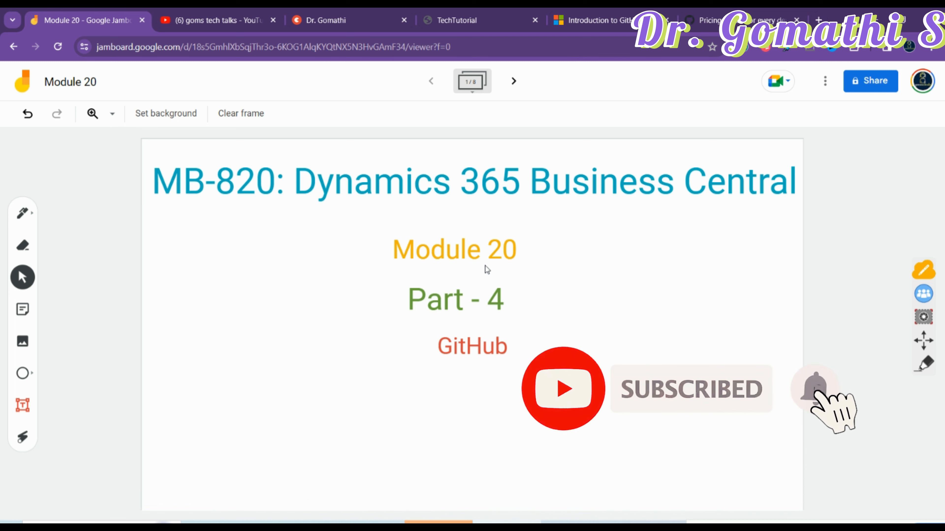
# Step: View Dr. Gomathi's Topmate services such as mock interview and career guidance
pyautogui.click(326, 21)
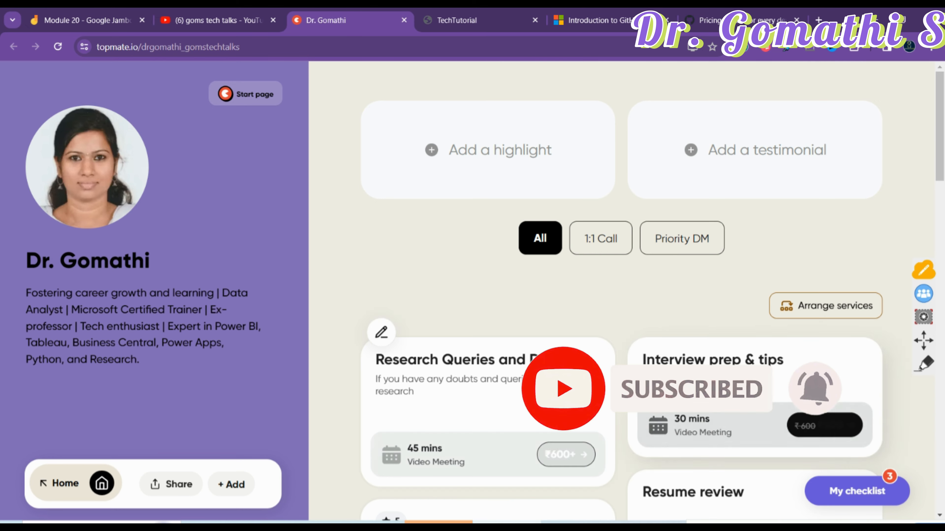
pyautogui.scroll(-3)
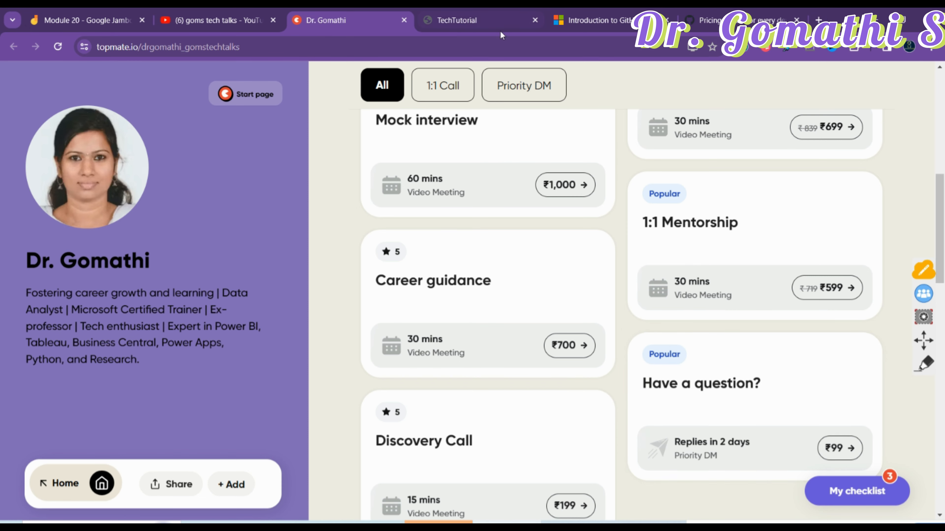
# Step: Browse the six TechTutorial Business Central e-books, then return to the Module 20 Jamboard
pyautogui.click(458, 20)
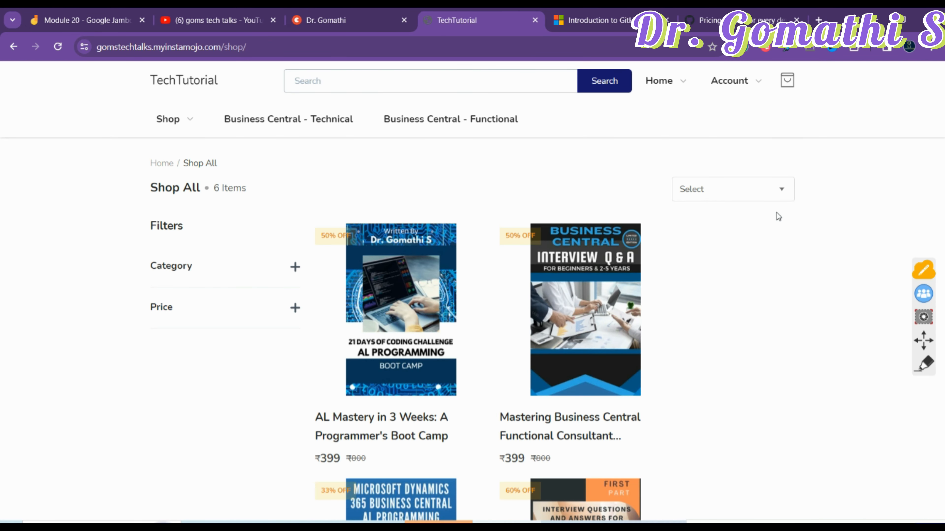
pyautogui.scroll(-3)
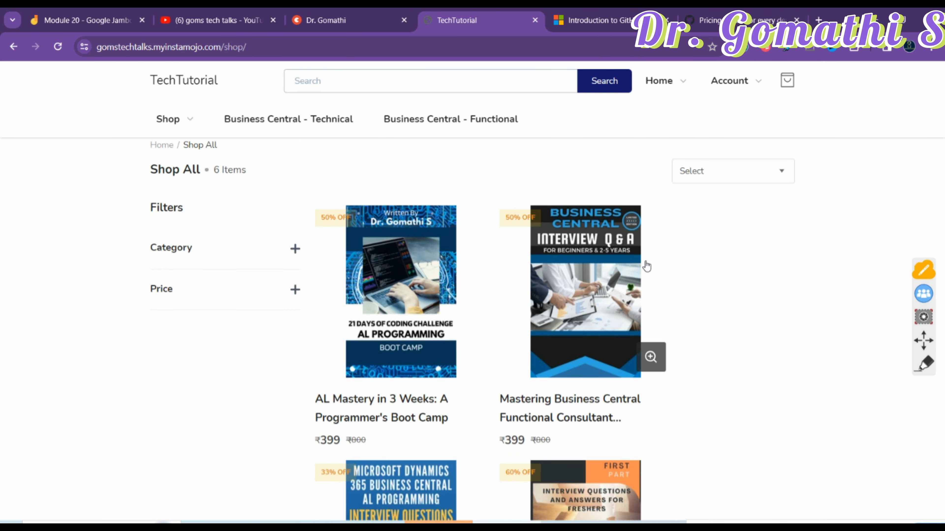
pyautogui.scroll(-3)
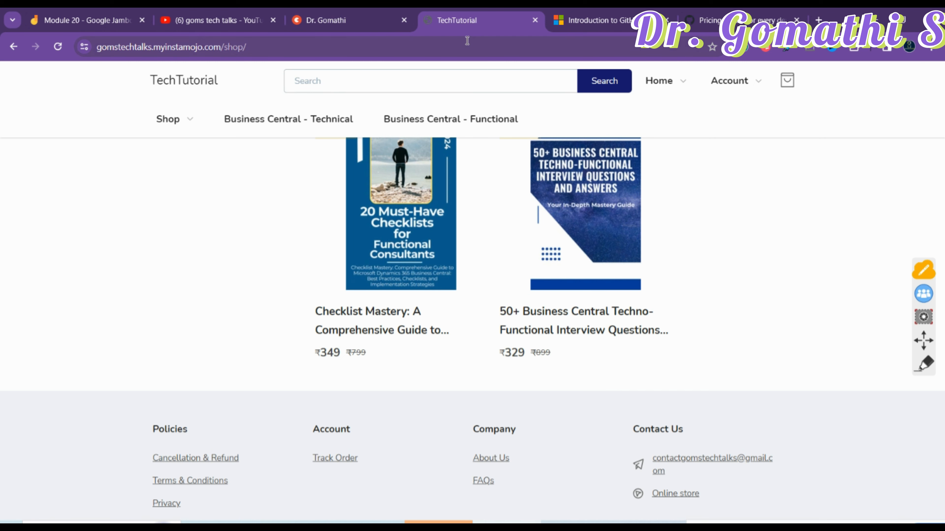
pyautogui.click(84, 20)
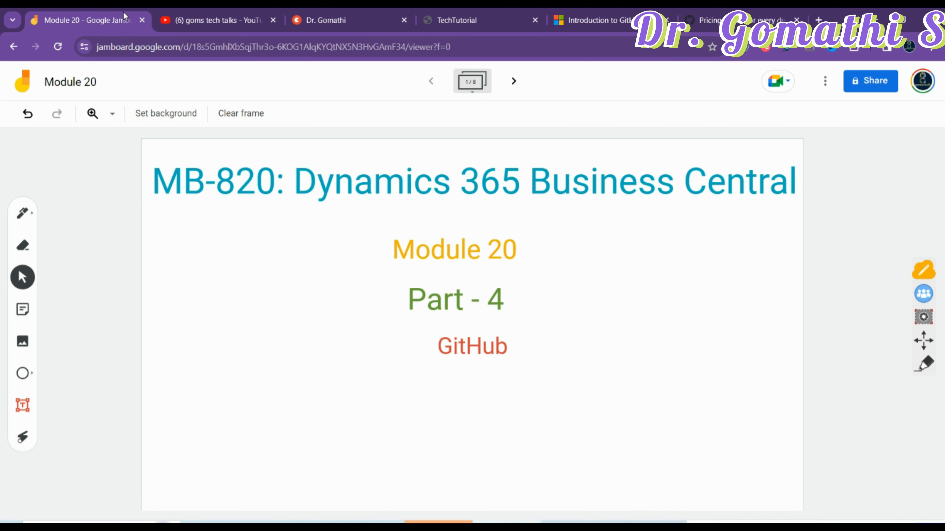
# Step: On the next blank frame, handwrite Microsoft with an arrow and the following word
pyautogui.click(513, 82)
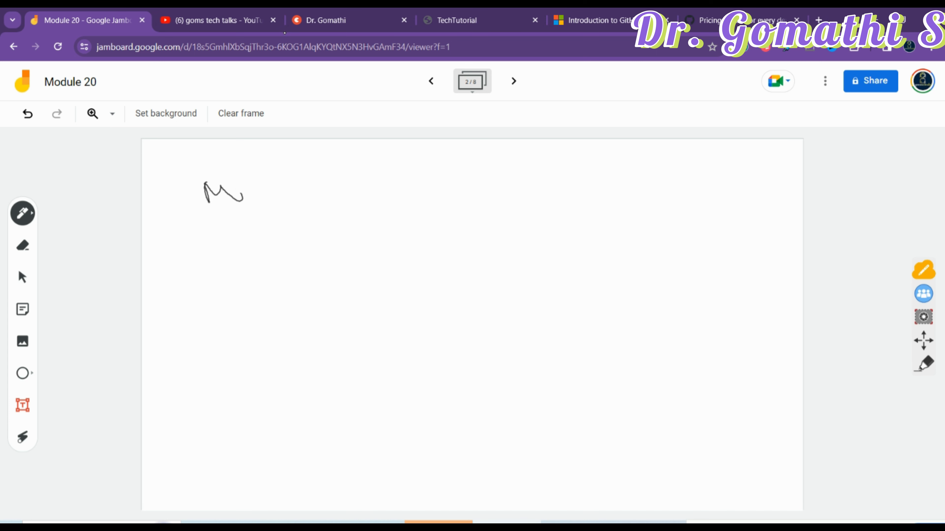
pyautogui.moveTo(241, 193); pyautogui.dragTo(368, 193)
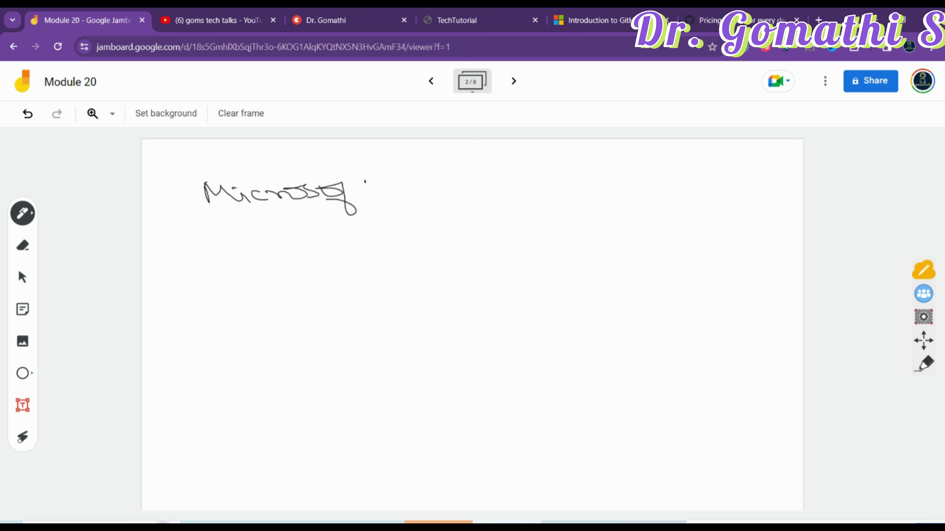
pyautogui.moveTo(365, 187); pyautogui.dragTo(381, 205)
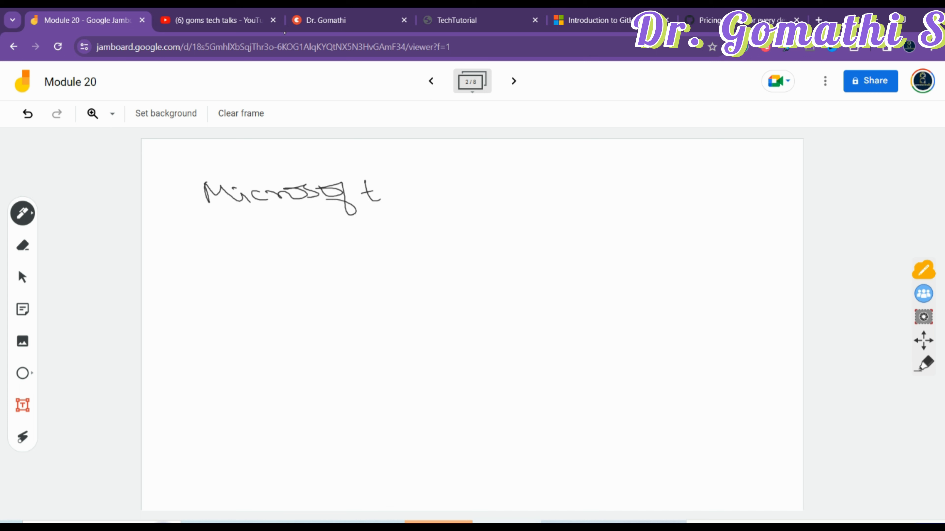
pyautogui.moveTo(412, 184); pyautogui.dragTo(446, 178)
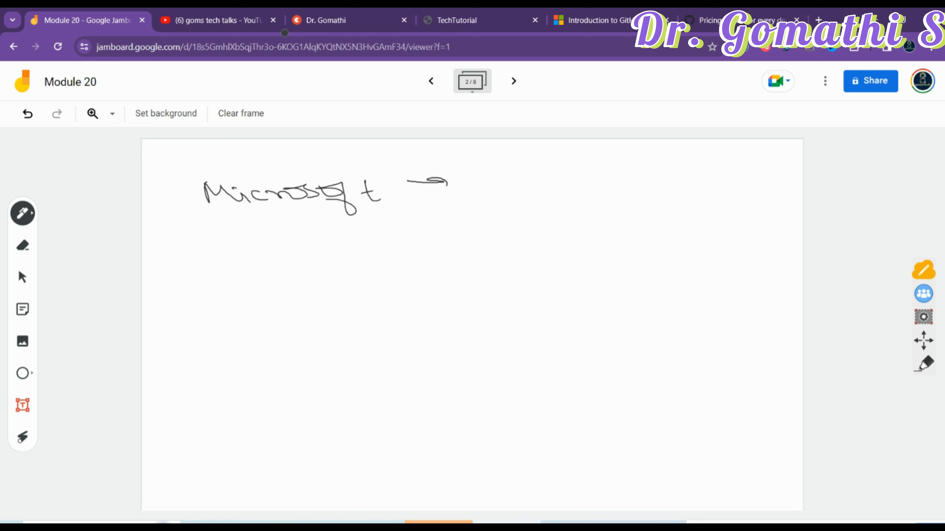
pyautogui.moveTo(494, 181); pyautogui.dragTo(623, 178)
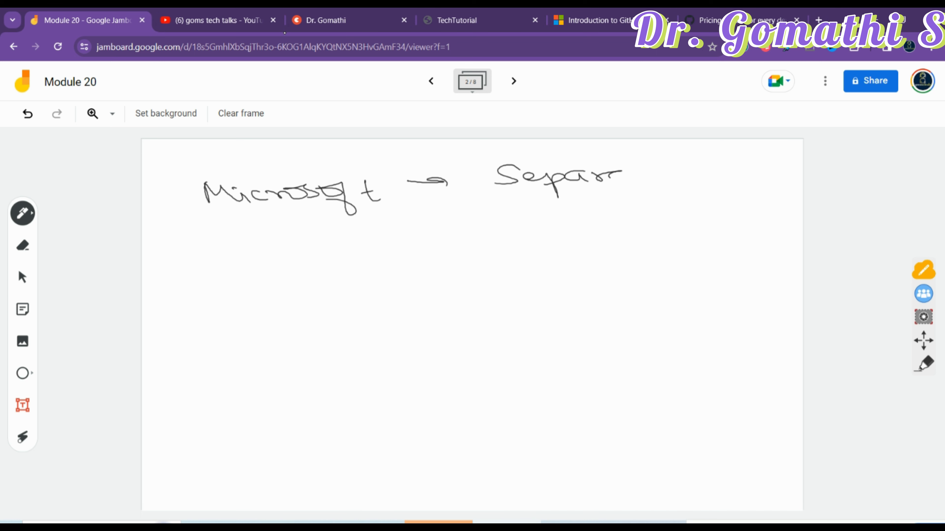
pyautogui.moveTo(615, 178); pyautogui.dragTo(675, 175)
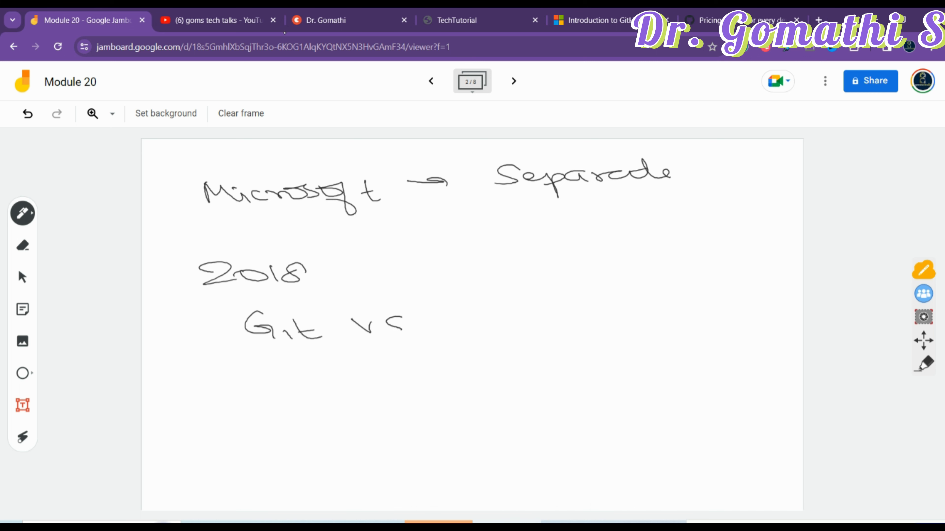
# Step: Handwrite the Git vs GitHub and separate hosting notes, then clear the frame
pyautogui.moveTo(434, 326); pyautogui.dragTo(570, 325)
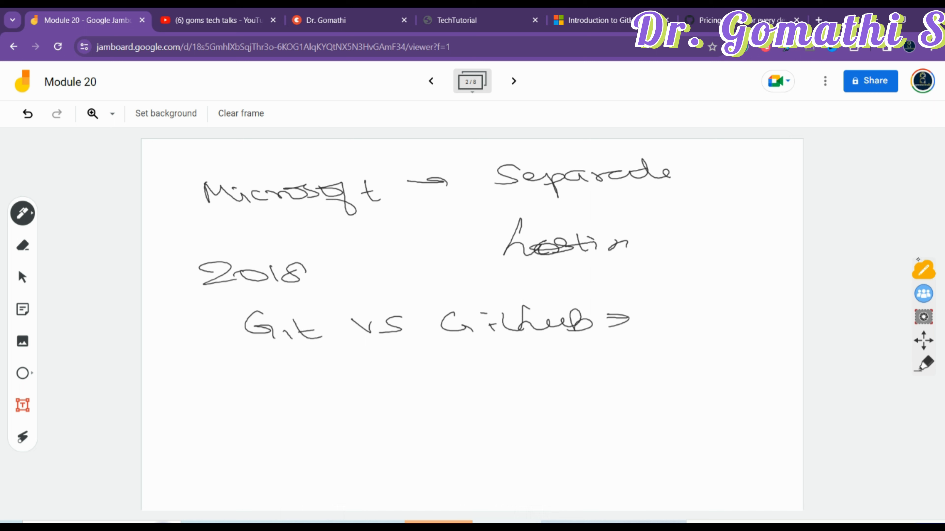
pyautogui.moveTo(633, 244); pyautogui.dragTo(708, 232)
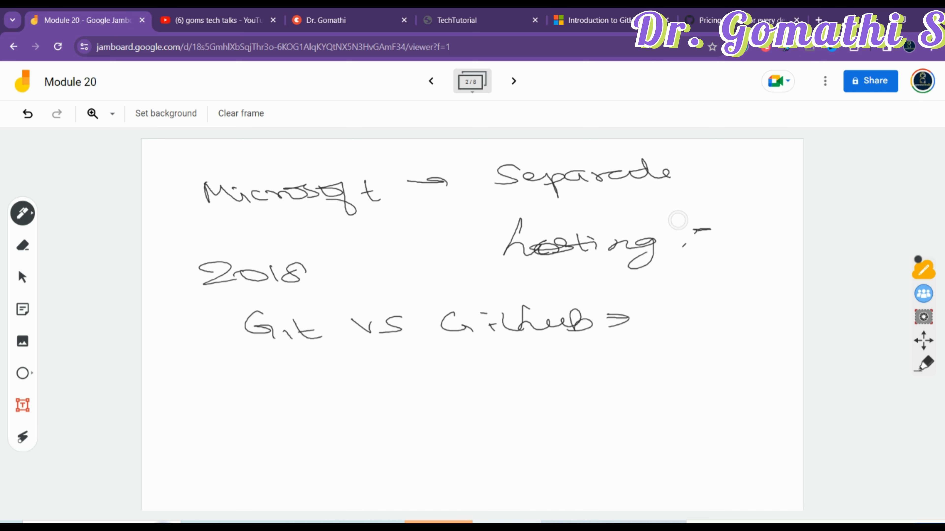
pyautogui.moveTo(681, 241); pyautogui.dragTo(783, 241)
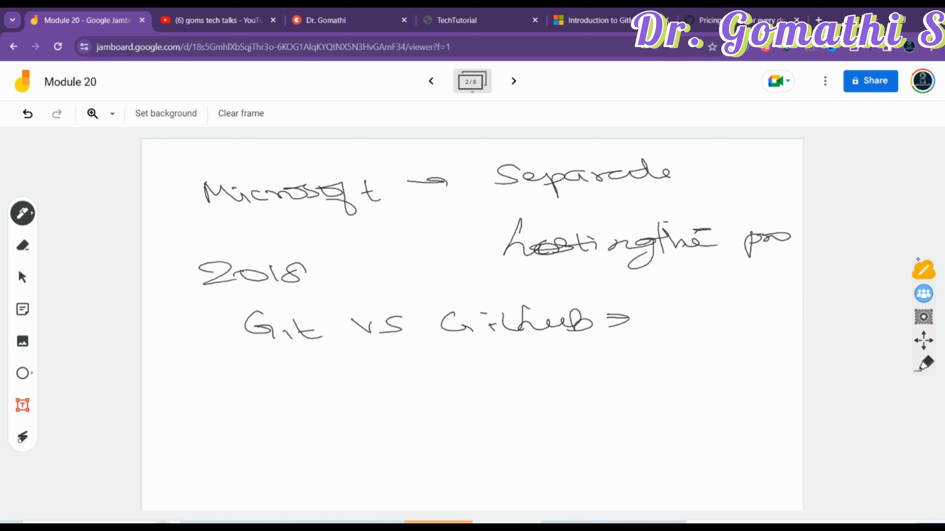
pyautogui.click(23, 246)
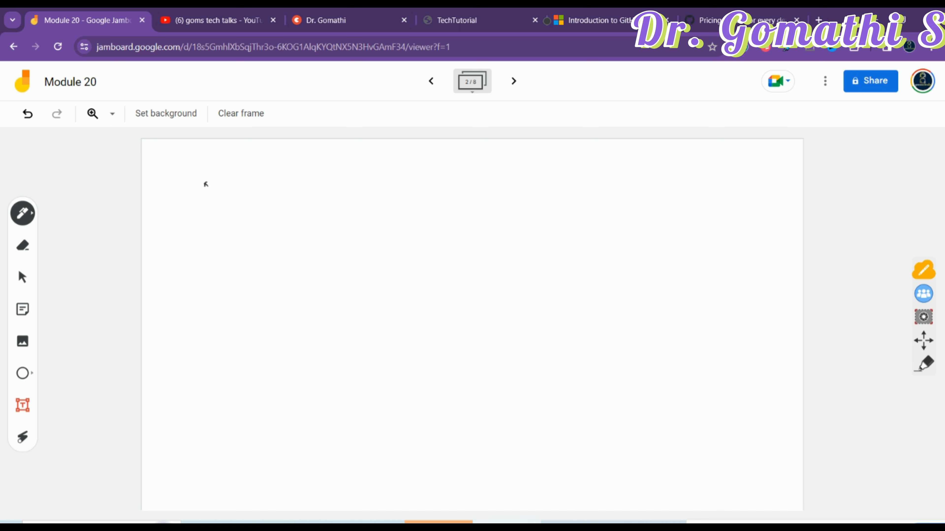
# Step: Handwrite an underlined Features heading with Free version written beneath it
pyautogui.moveTo(316, 175); pyautogui.dragTo(428, 180)
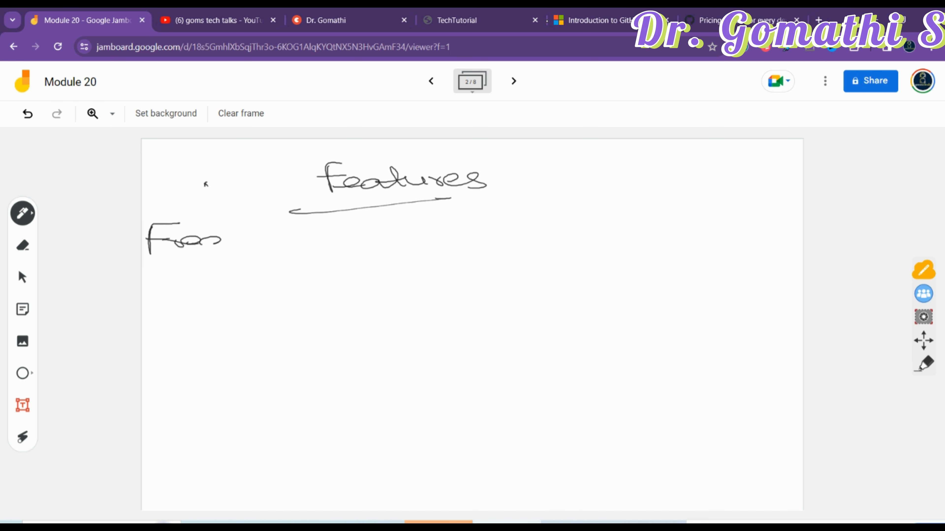
pyautogui.moveTo(260, 238); pyautogui.dragTo(377, 238)
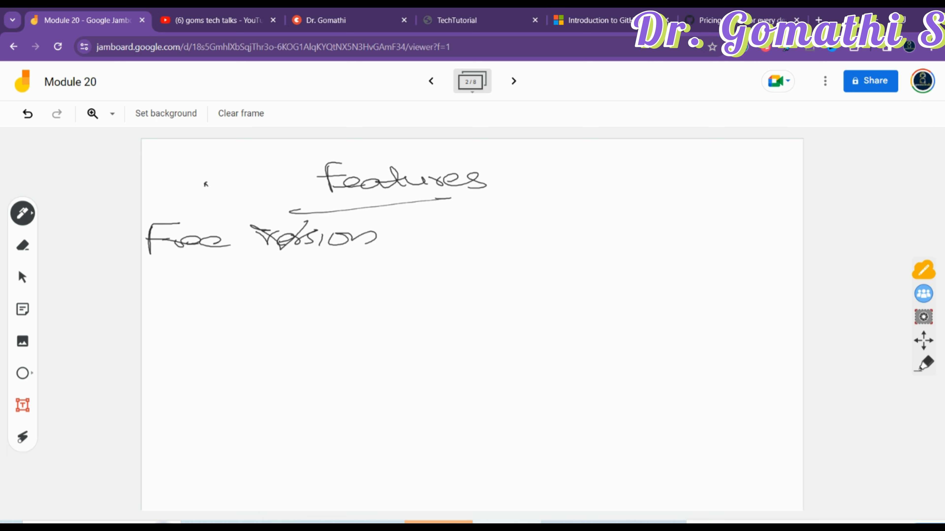
pyautogui.moveTo(713, 11)
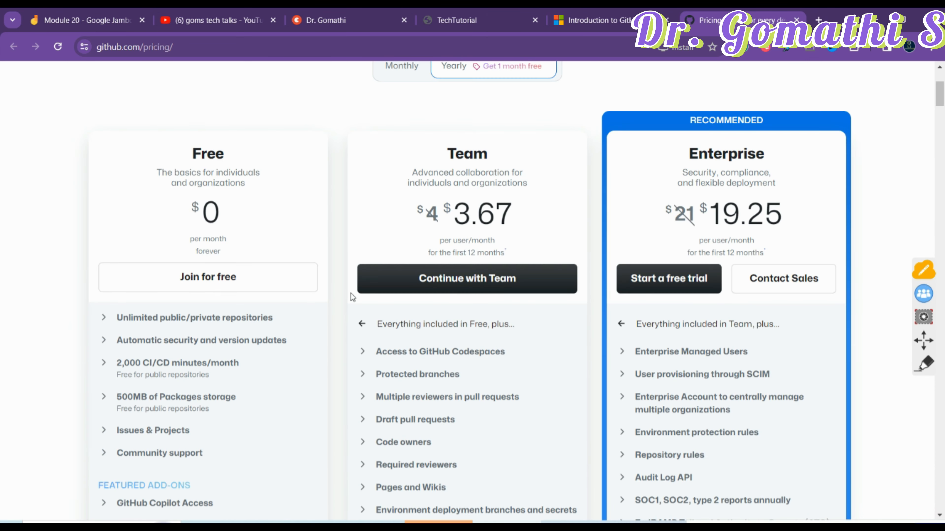
# Step: Expand the unlimited public/private repositories detail and scroll through the Free, Team and Enterprise plans
pyautogui.doubleClick(208, 153)
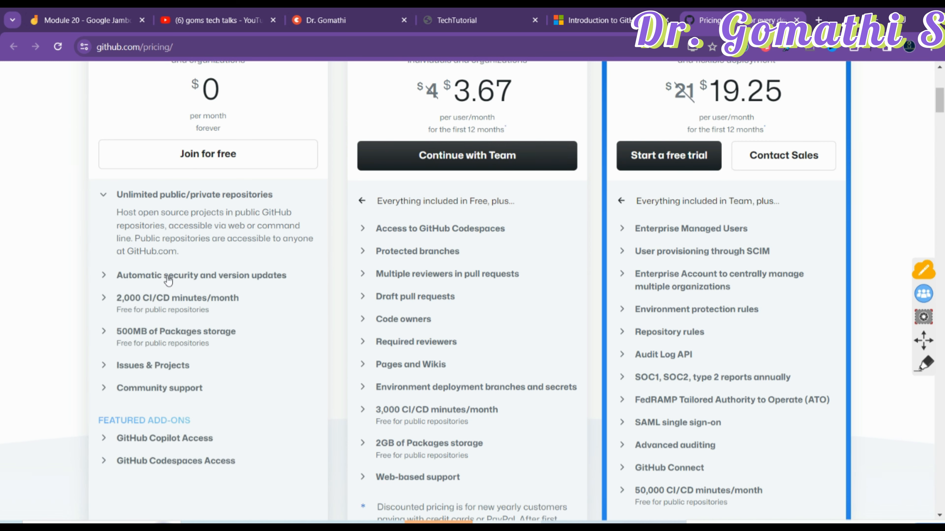
pyautogui.scroll(-3)
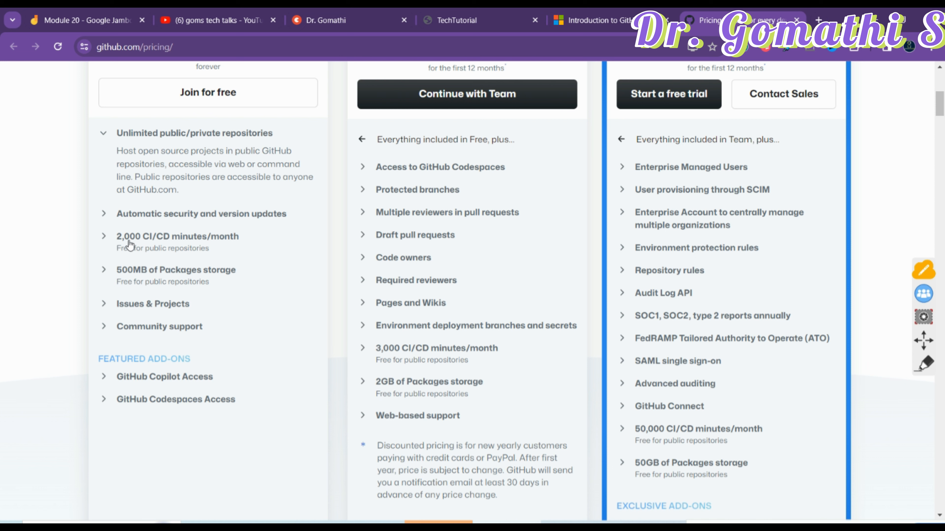
pyautogui.moveTo(118, 293)
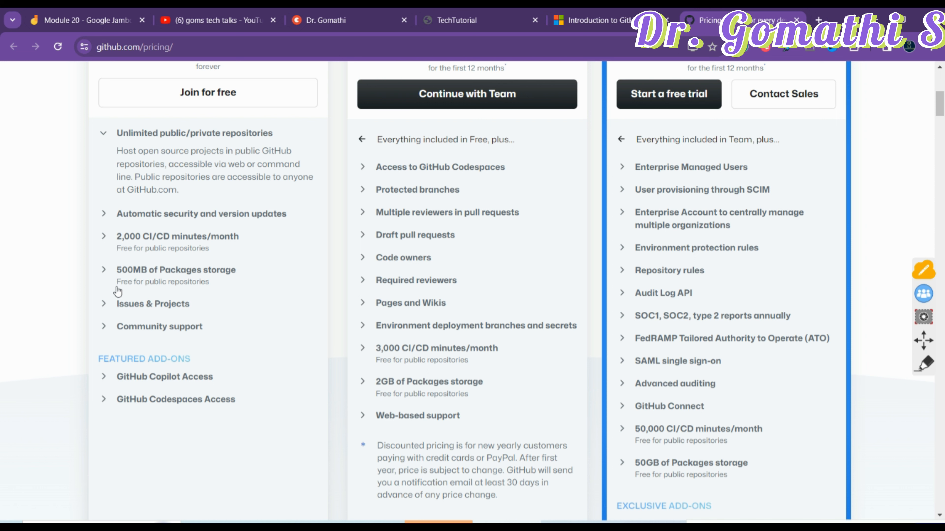
pyautogui.moveTo(113, 320)
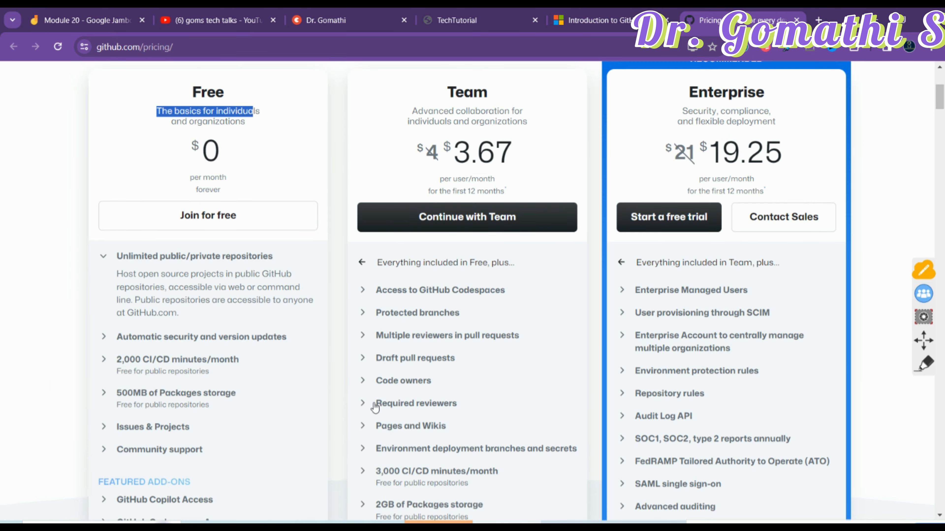
pyautogui.scroll(3)
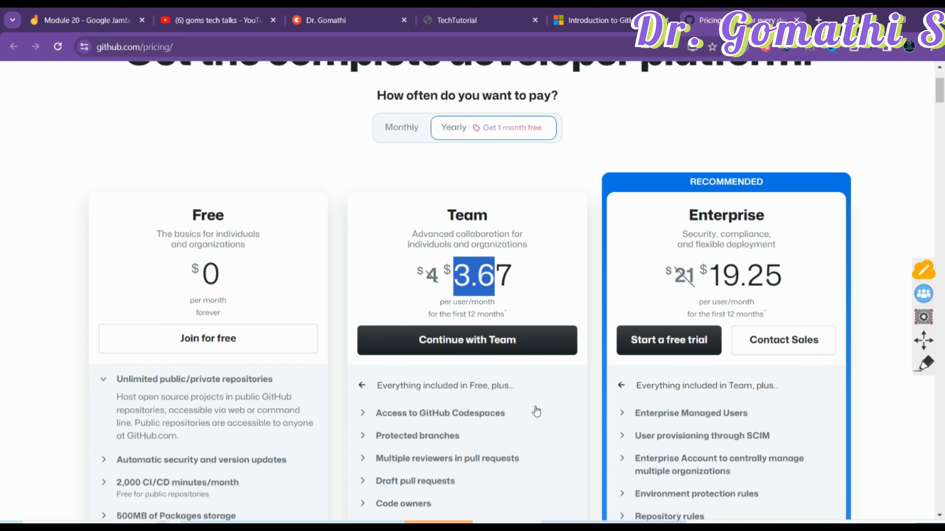
pyautogui.scroll(-3)
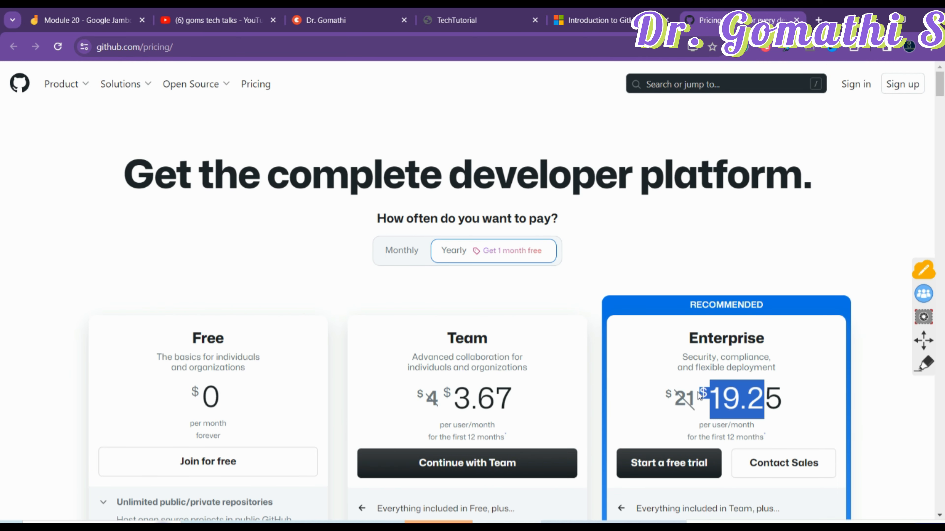
pyautogui.scroll(-3)
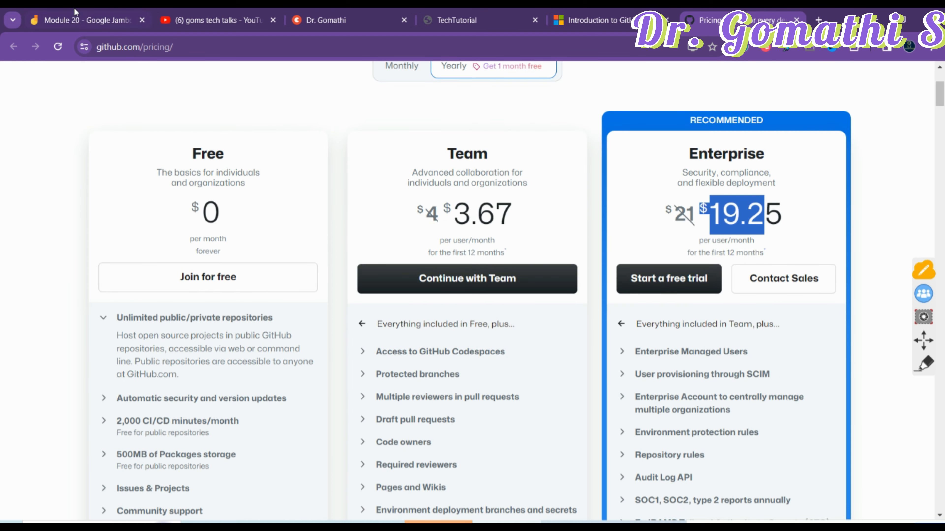
# Step: Return to the Jamboard notes, then switch to Microsoft Learn's Introduction to GitHub lesson
pyautogui.click(74, 20)
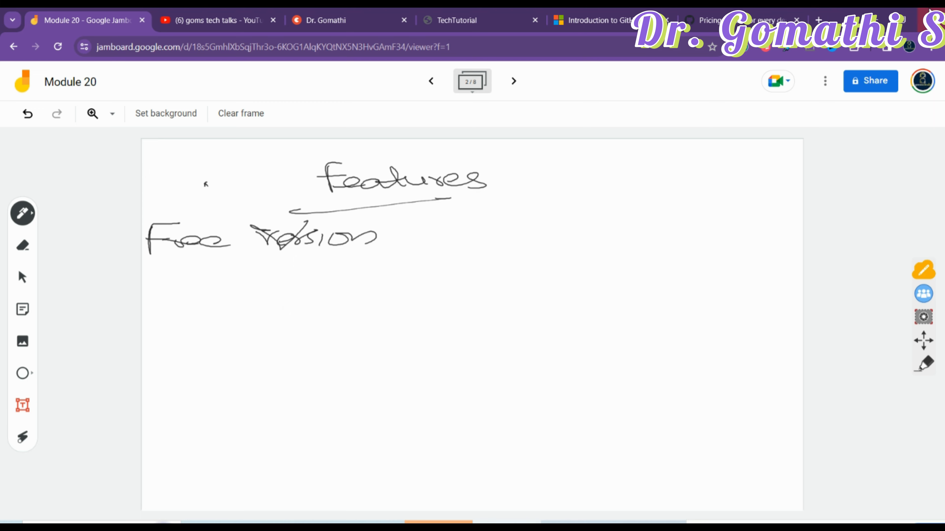
pyautogui.click(593, 20)
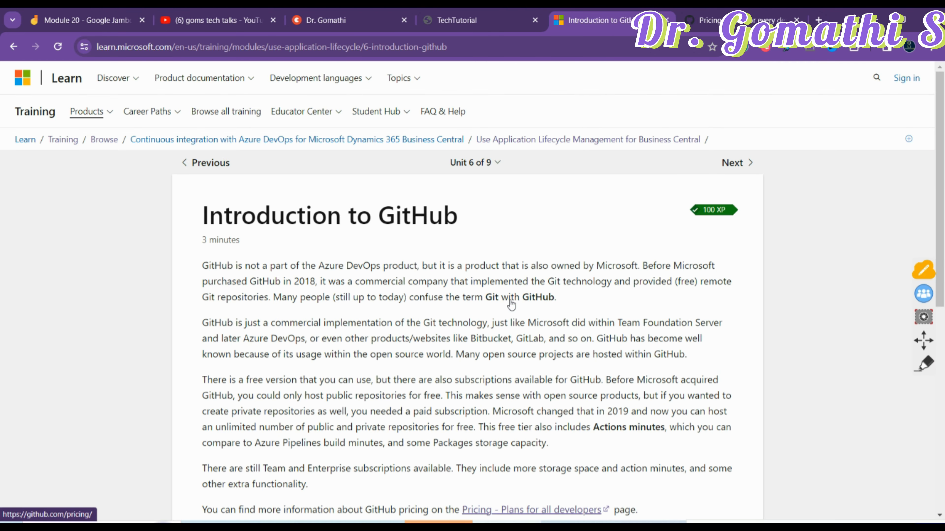
# Step: Open the Continuous integration with Azure DevOps for Business Central learning path and view its modules
pyautogui.click(475, 163)
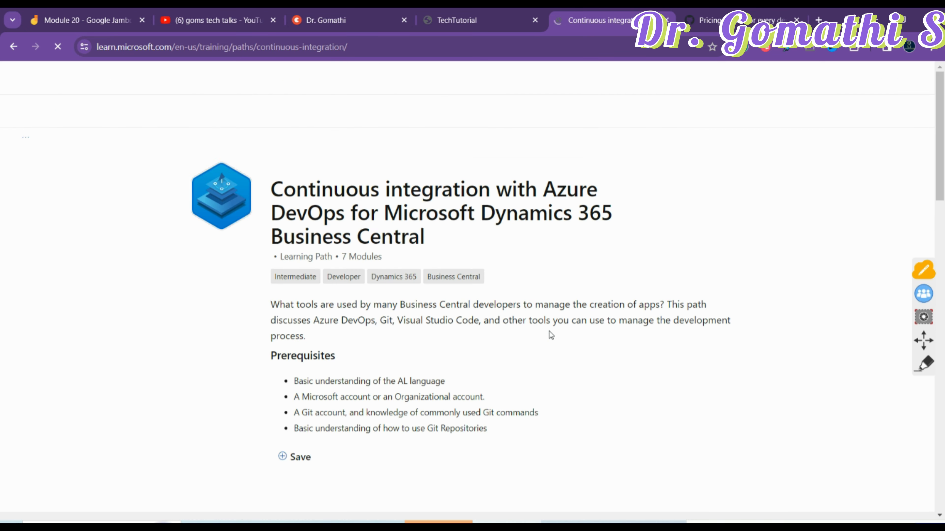
pyautogui.scroll(-3)
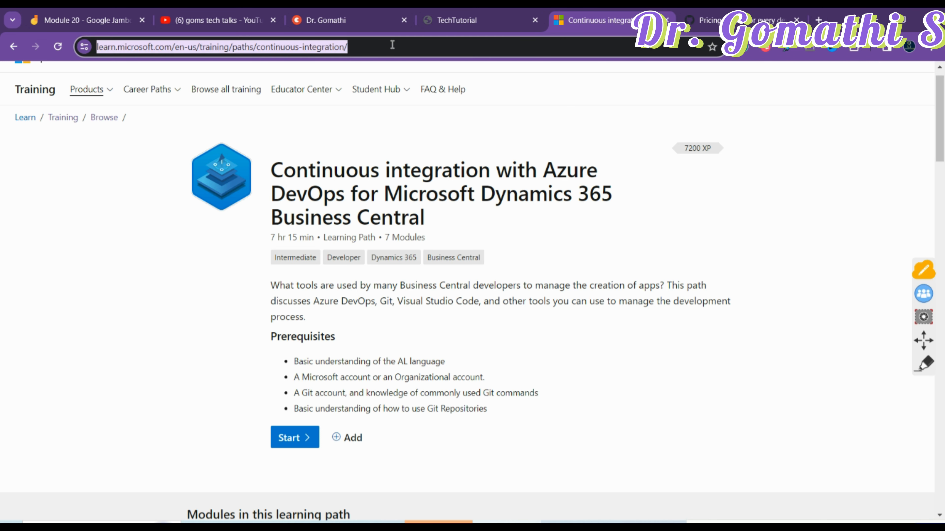
pyautogui.moveTo(394, 43)
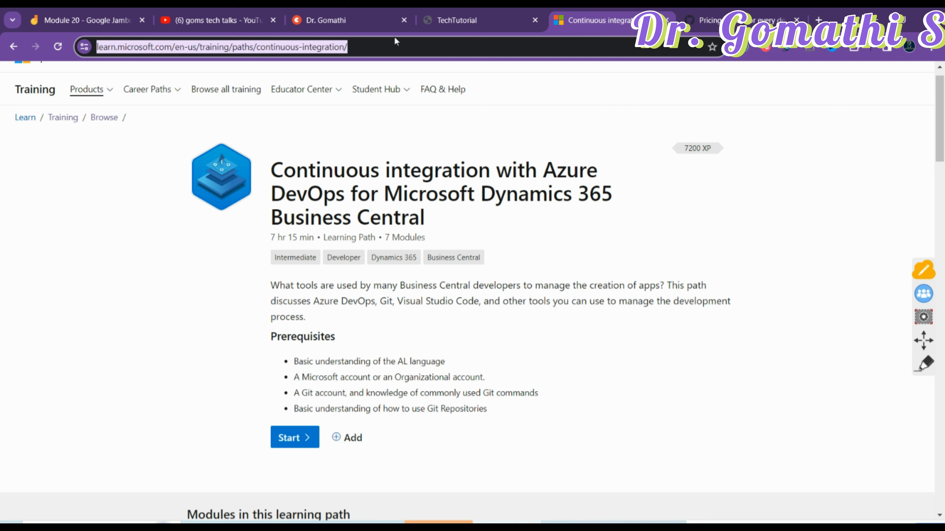